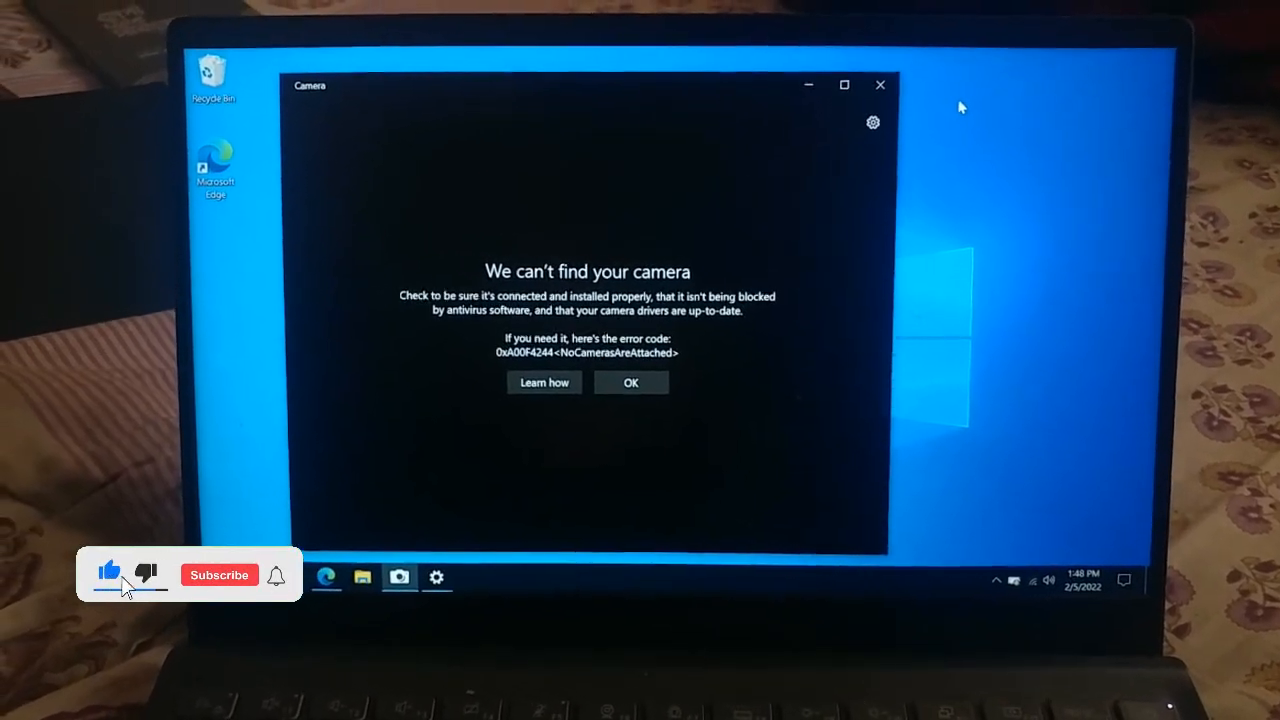
Step: Search 'camera', open Camera privacy settings, and review the app access list
left_click(219, 574)
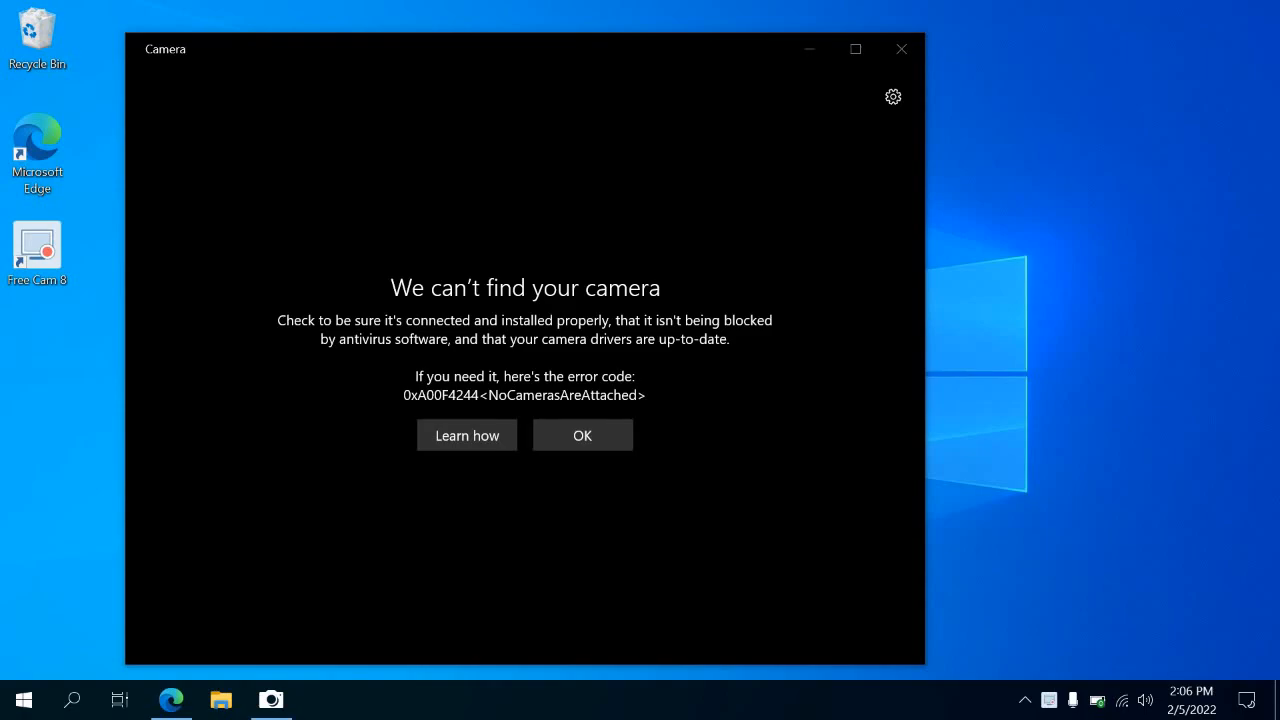
type("camera")
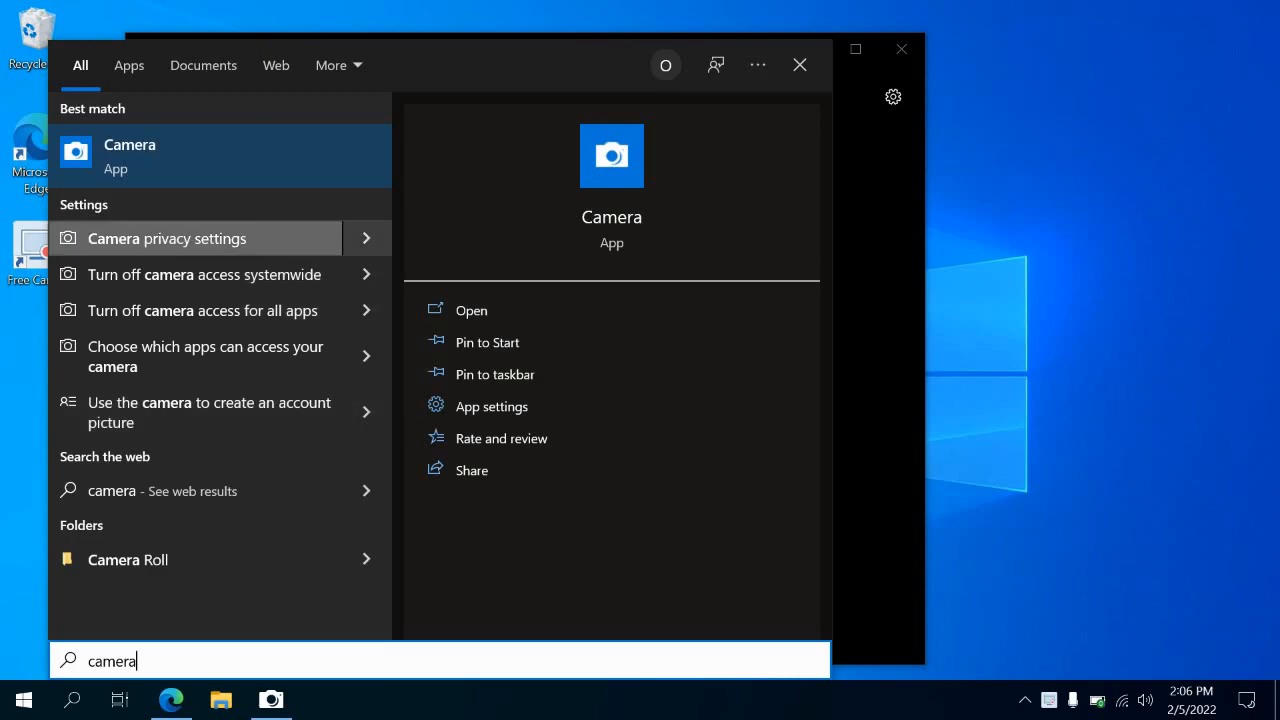
left_click(166, 238)
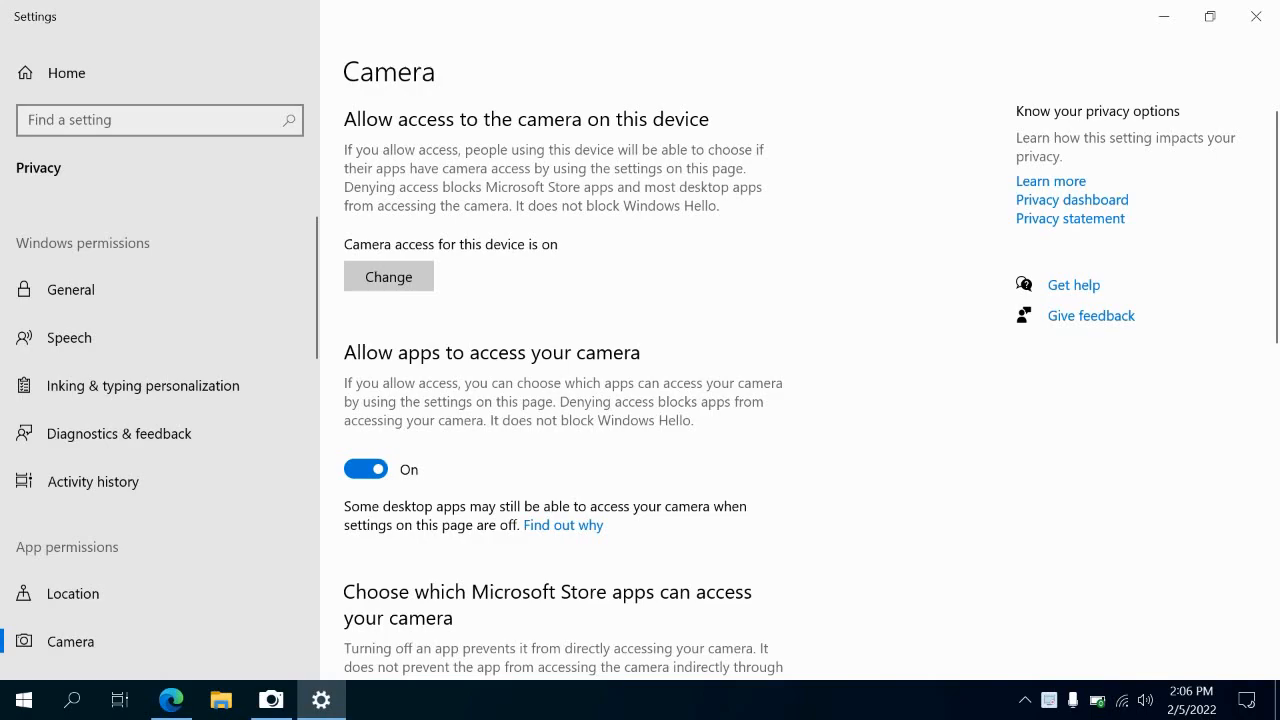
scroll("down", 3)
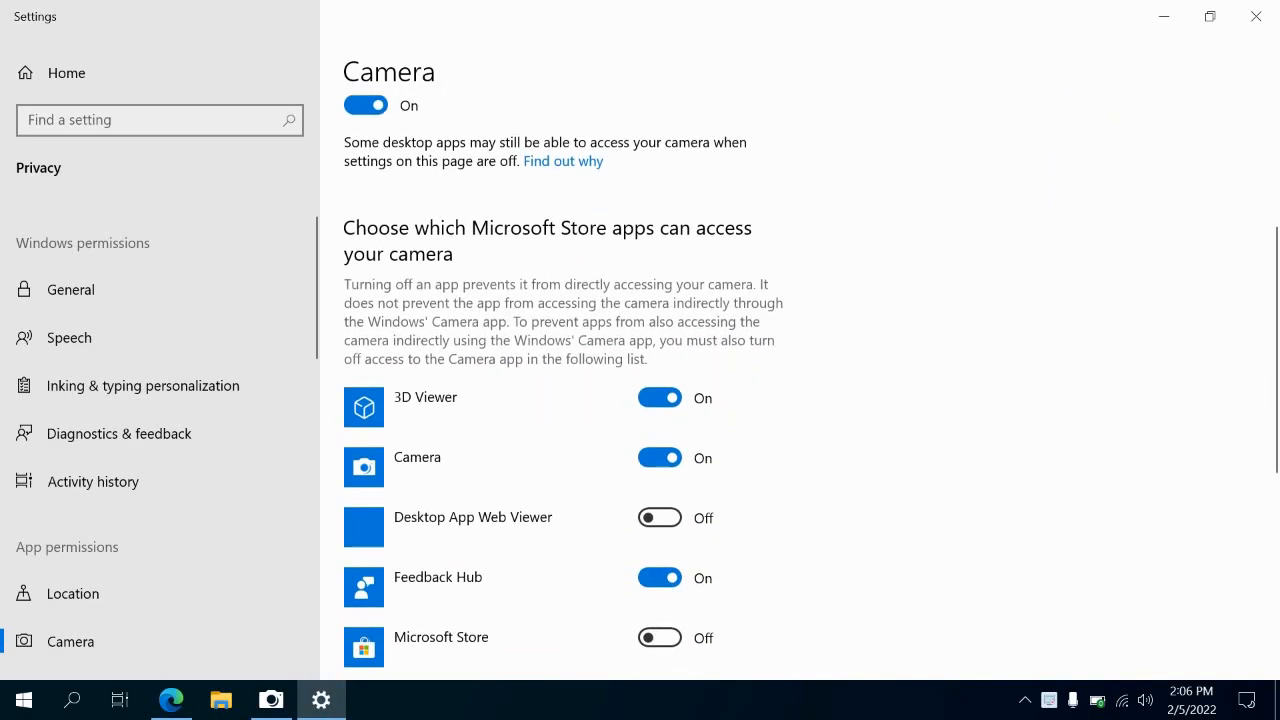
scroll("down", 3)
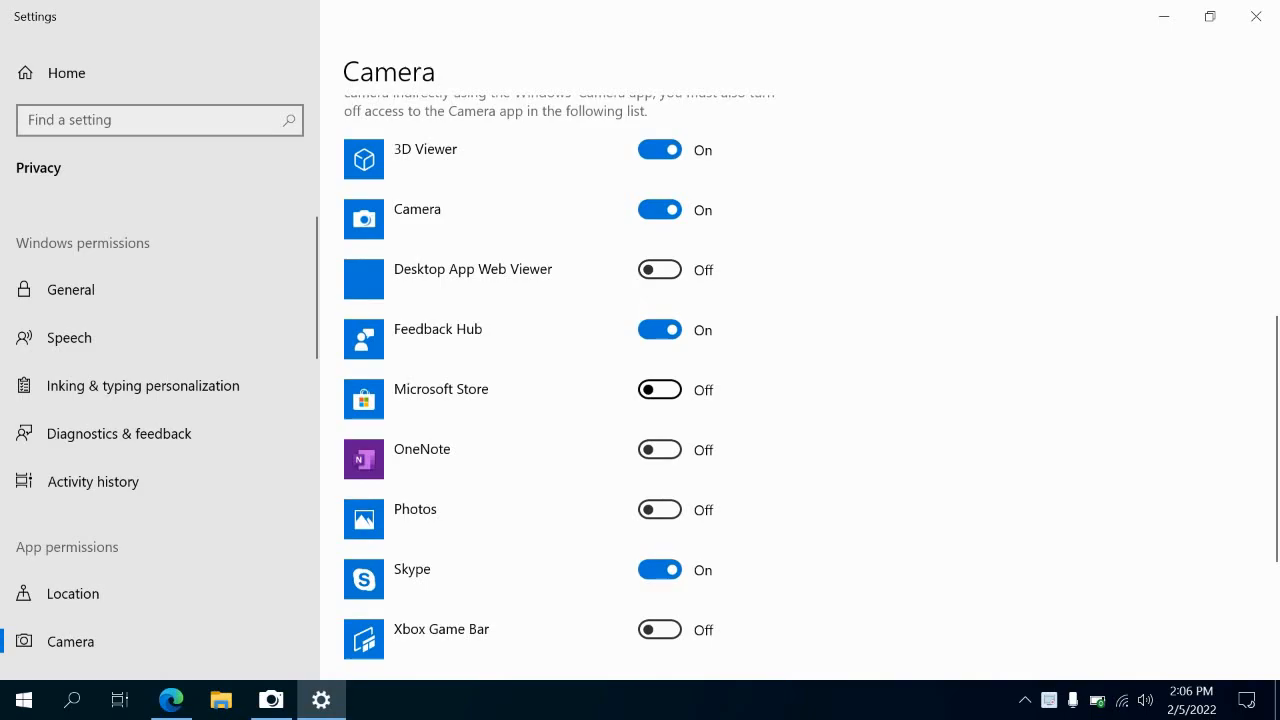
scroll("down", 3)
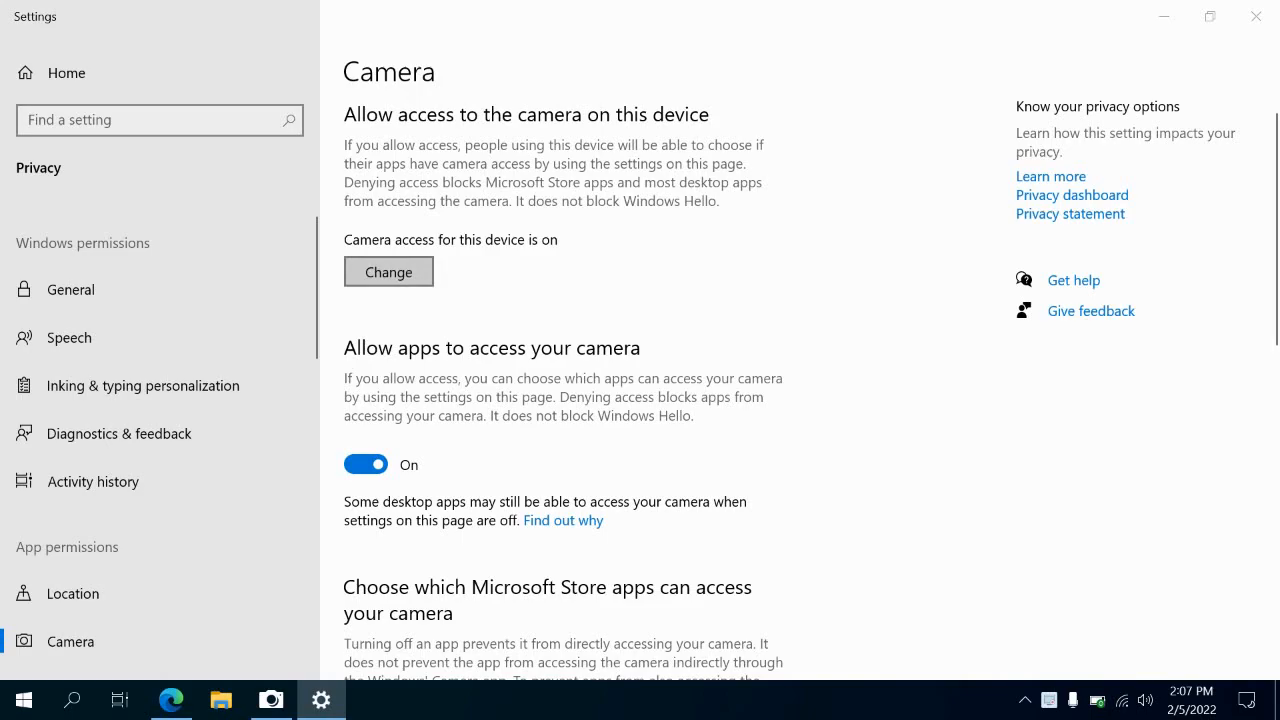
Step: Switch off camera access for this device
left_click(388, 271)
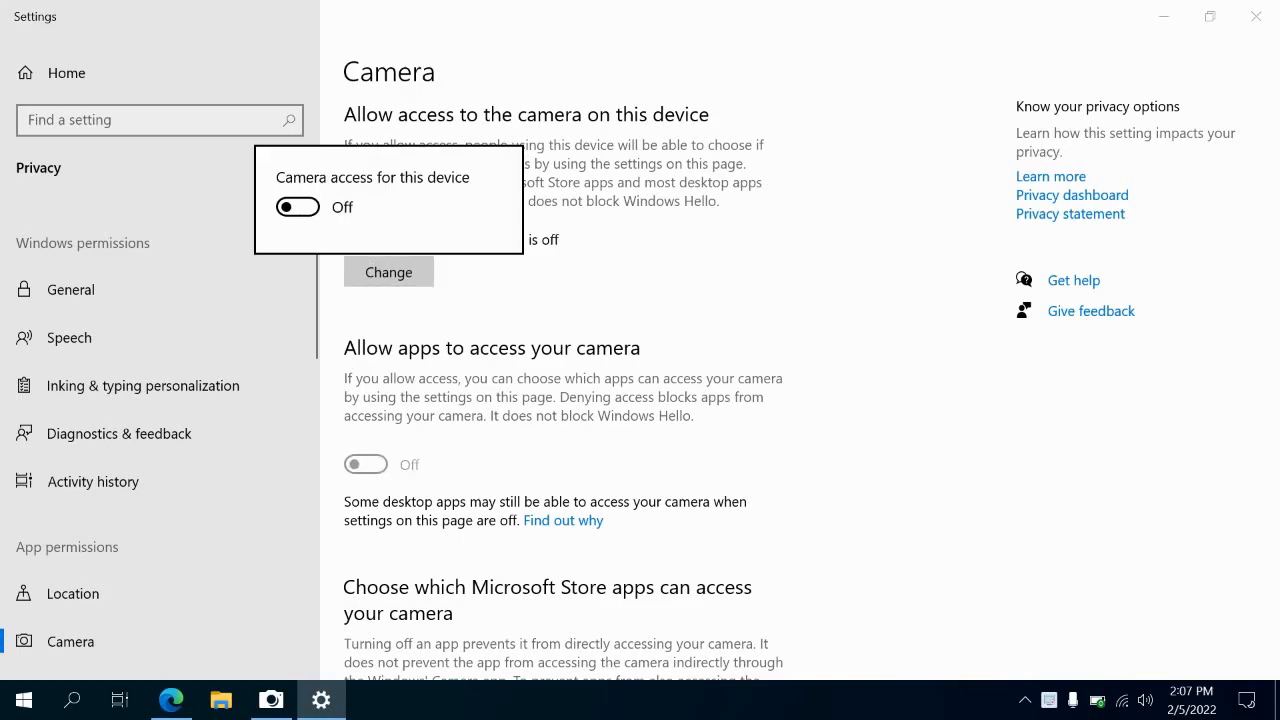
left_click(297, 207)
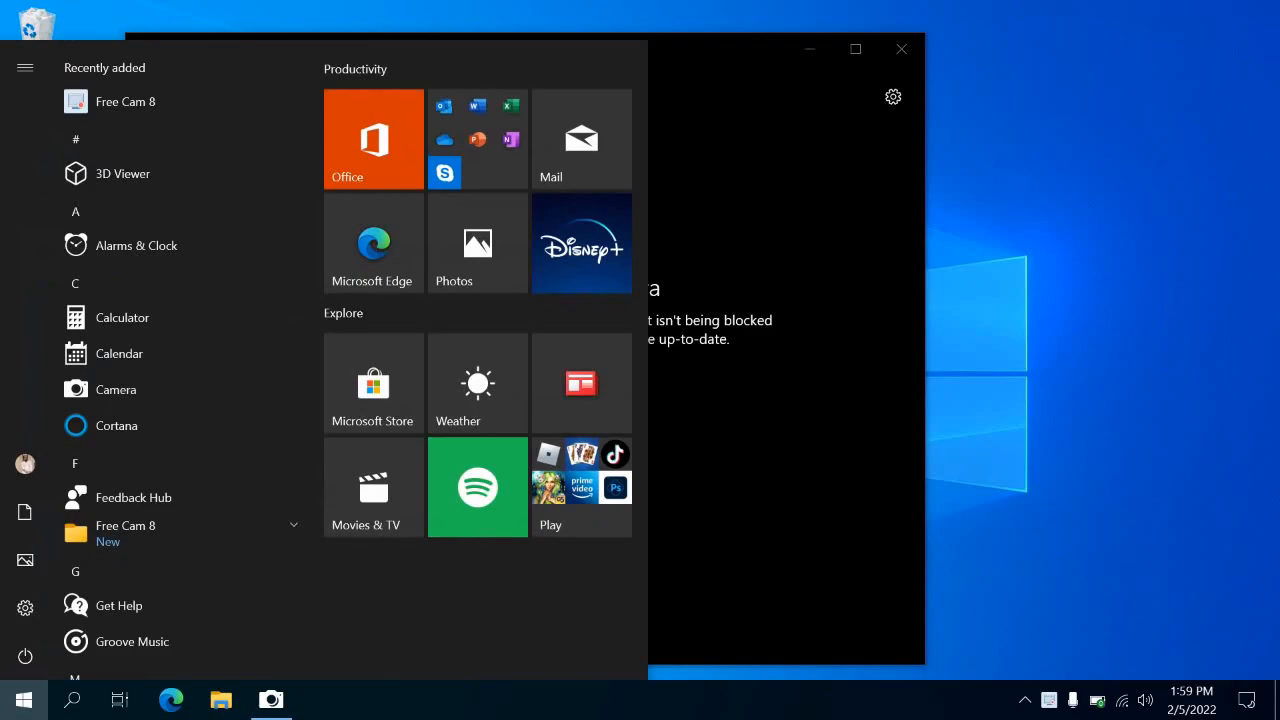
Step: Open Device Manager from search and select a device under Other devices
type("dr")
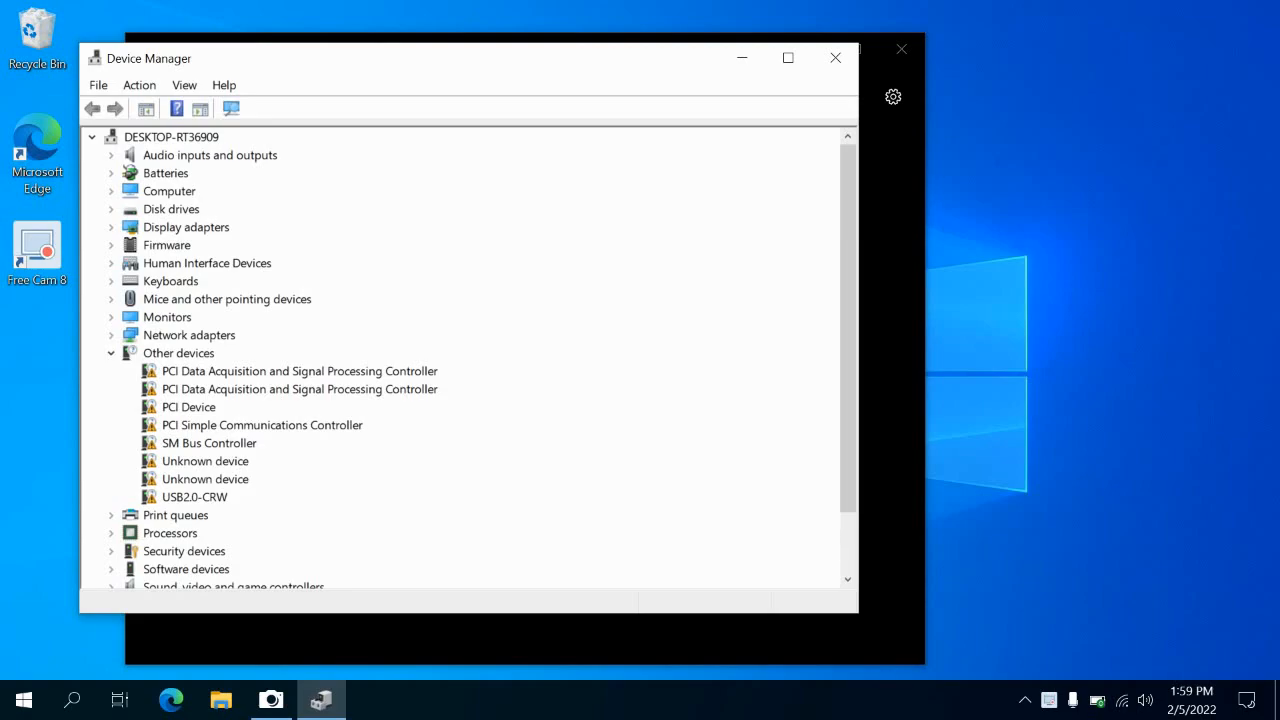
left_click(271, 699)
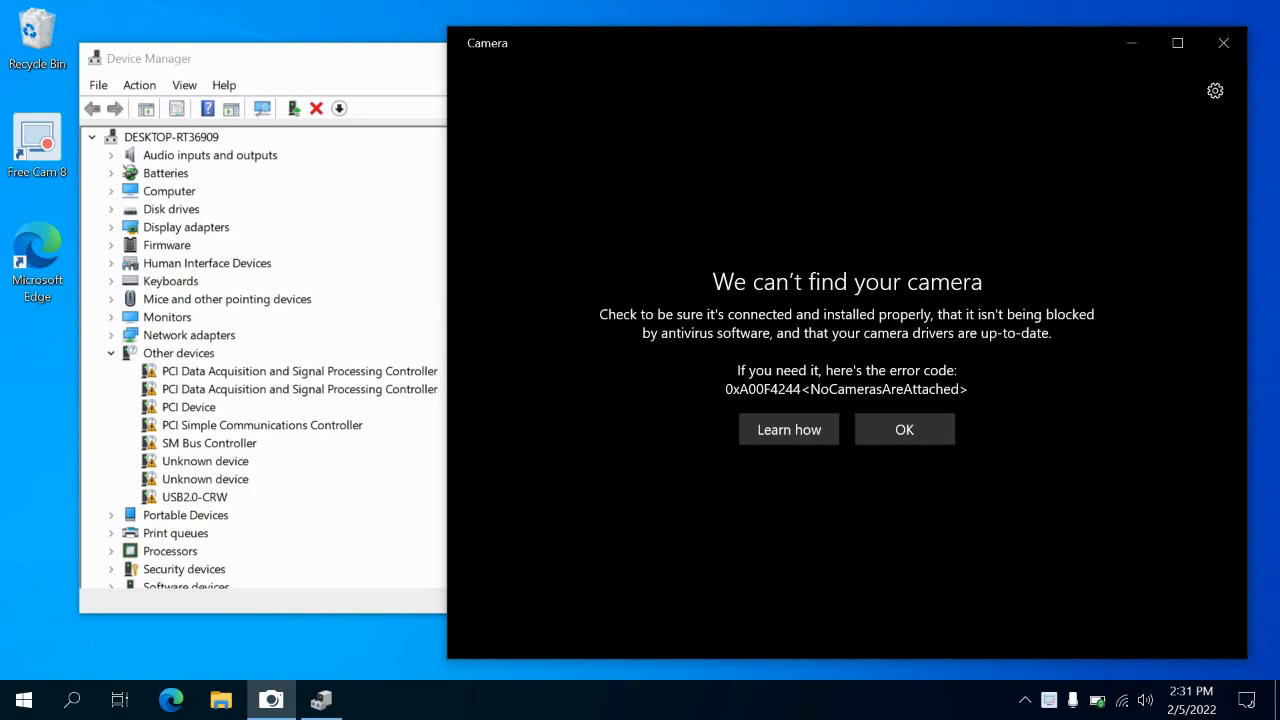
Step: Select the PCI Data Acquisition controller, then collapse the Other devices group
left_click(299, 370)
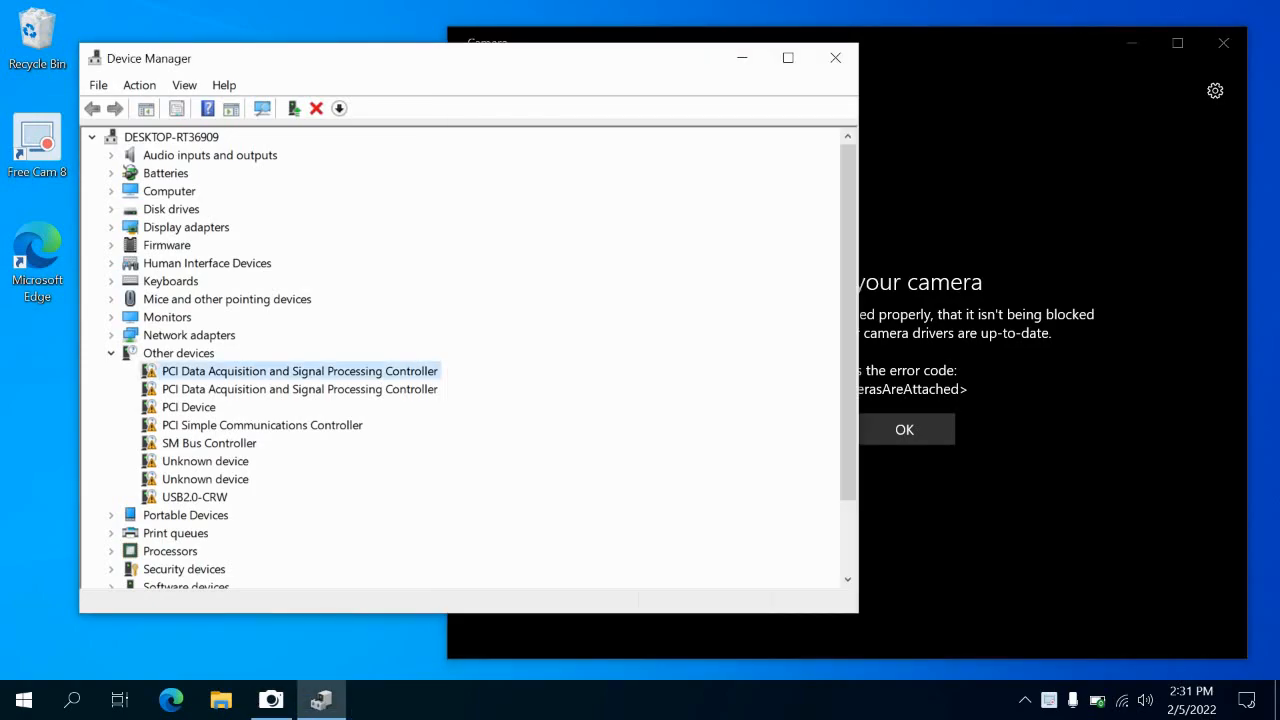
scroll("down", 3)
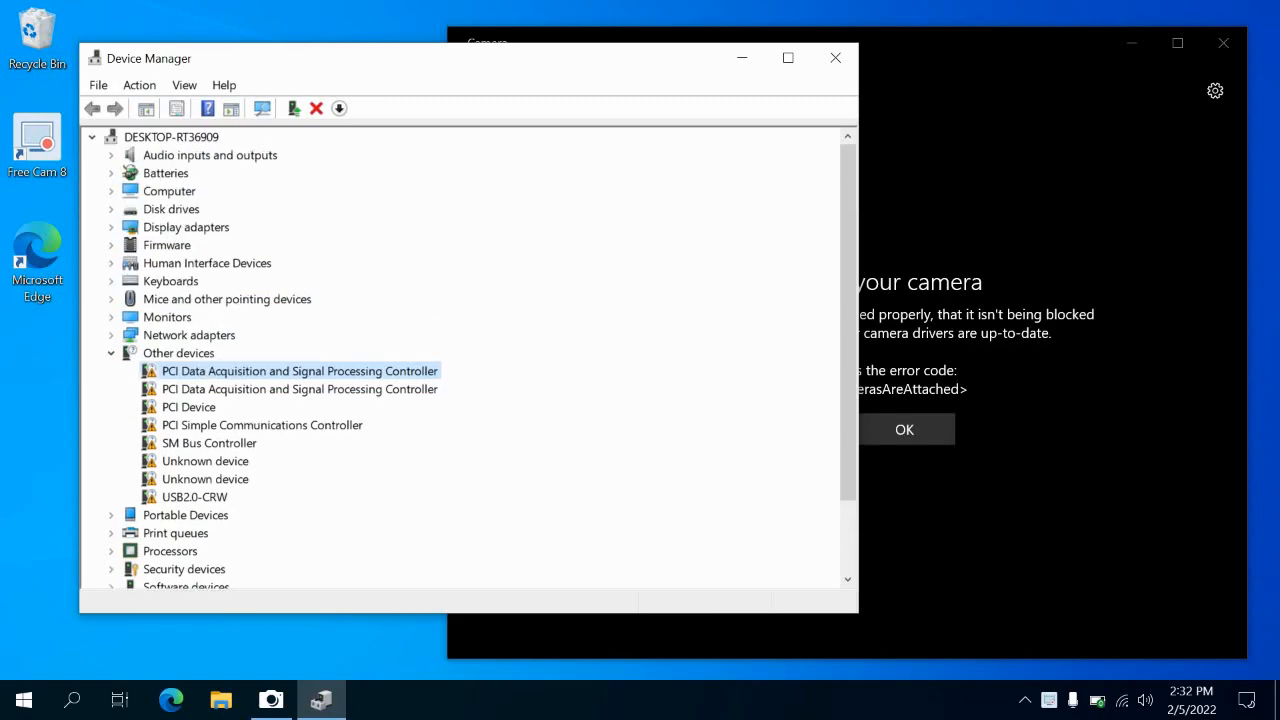
scroll("down", 3)
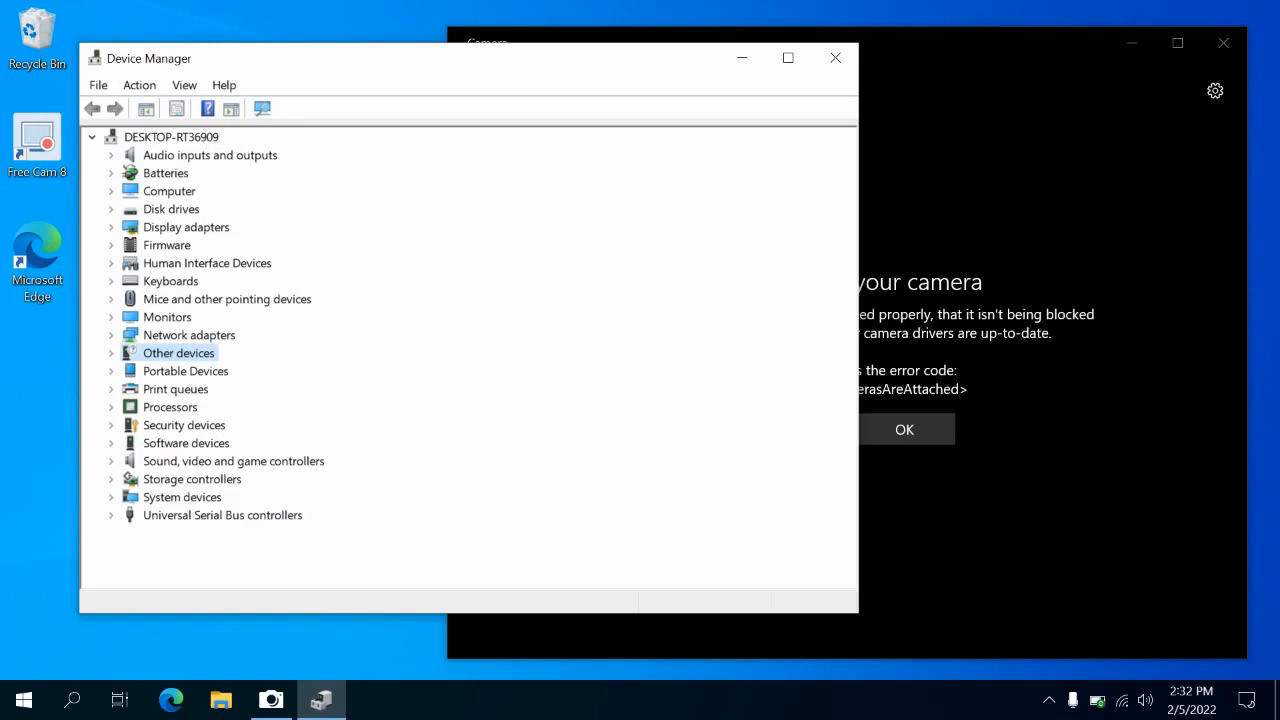
Step: Launch Settings from search and go to Update & Security > Troubleshoot
left_click(23, 699)
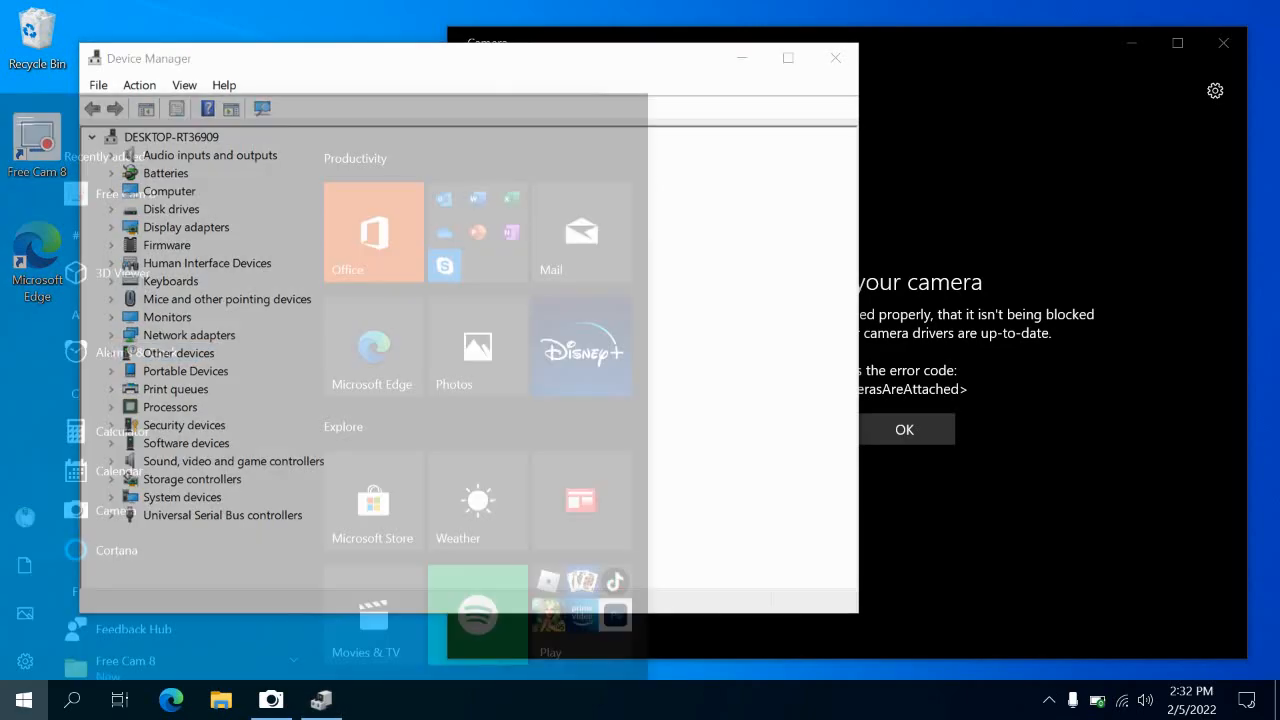
type("settings")
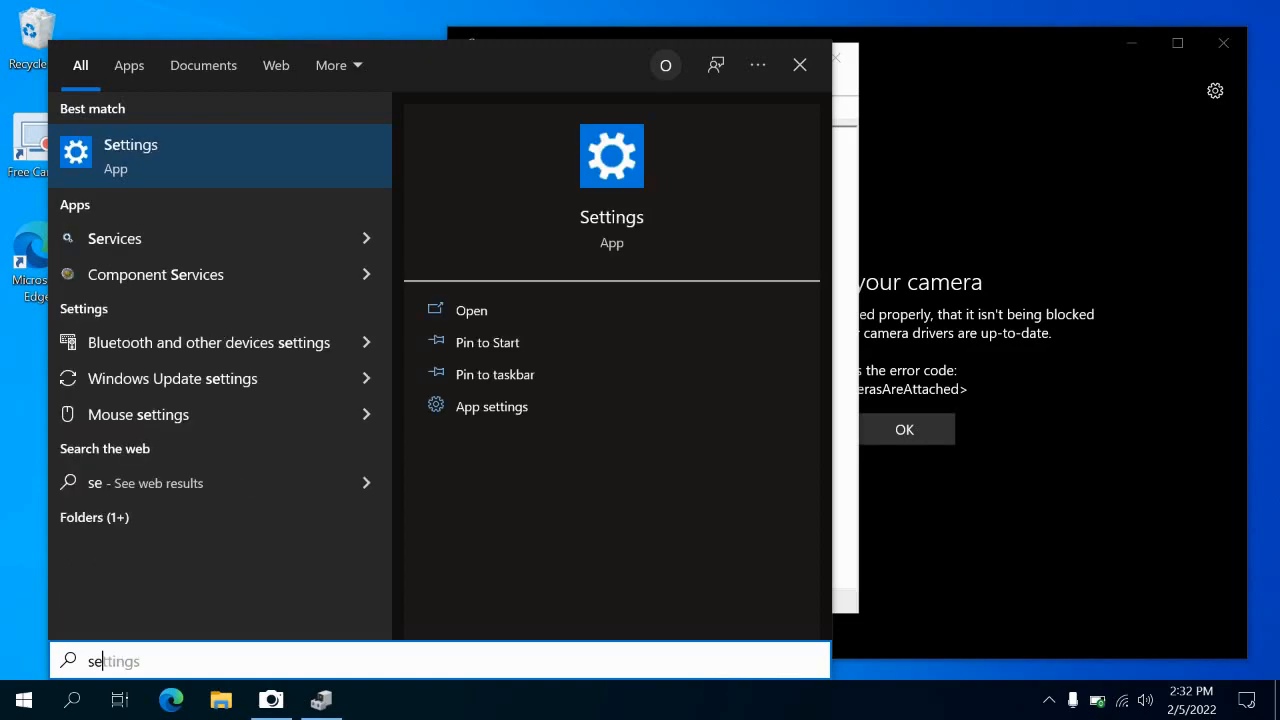
left_click(471, 310)
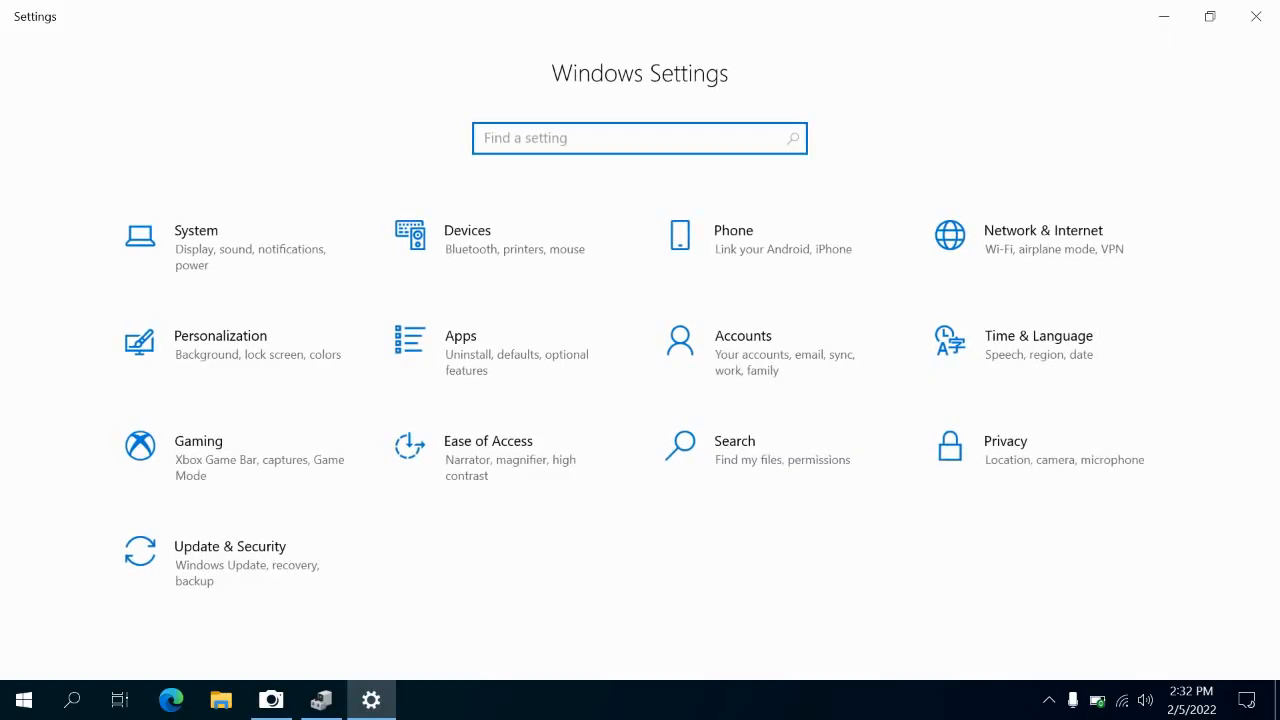
mouse_move(234, 563)
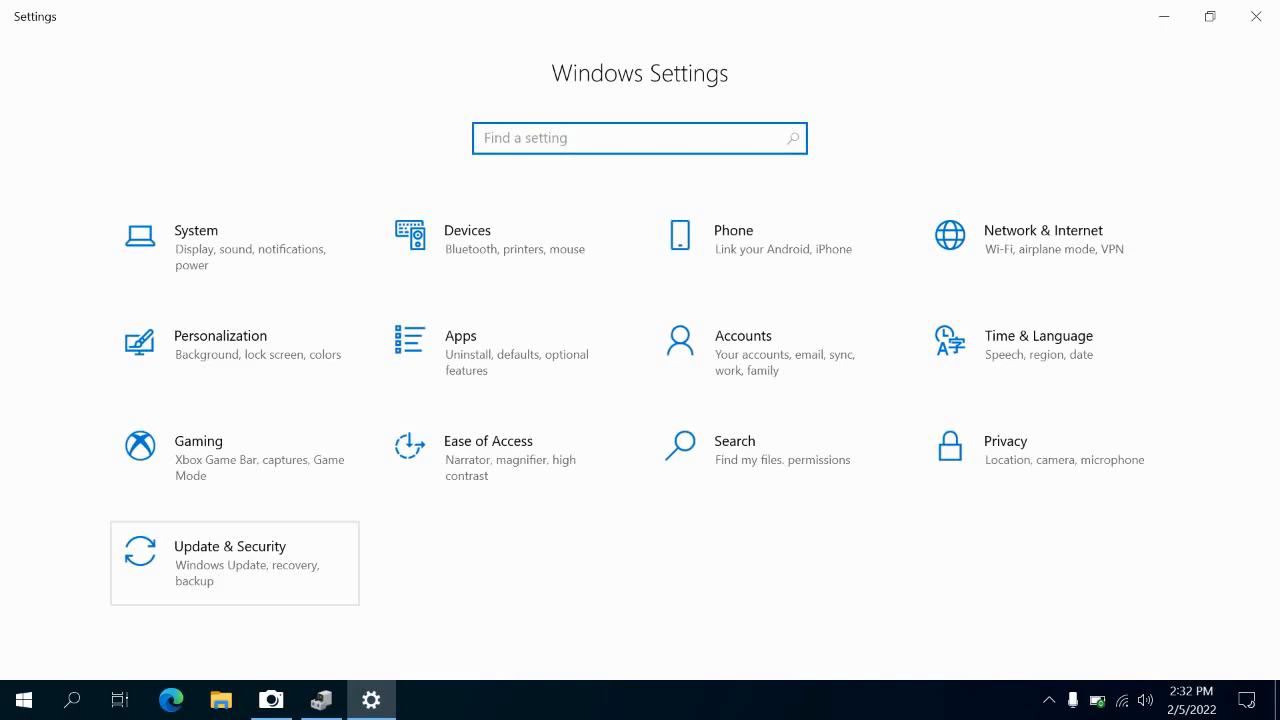
left_click(234, 563)
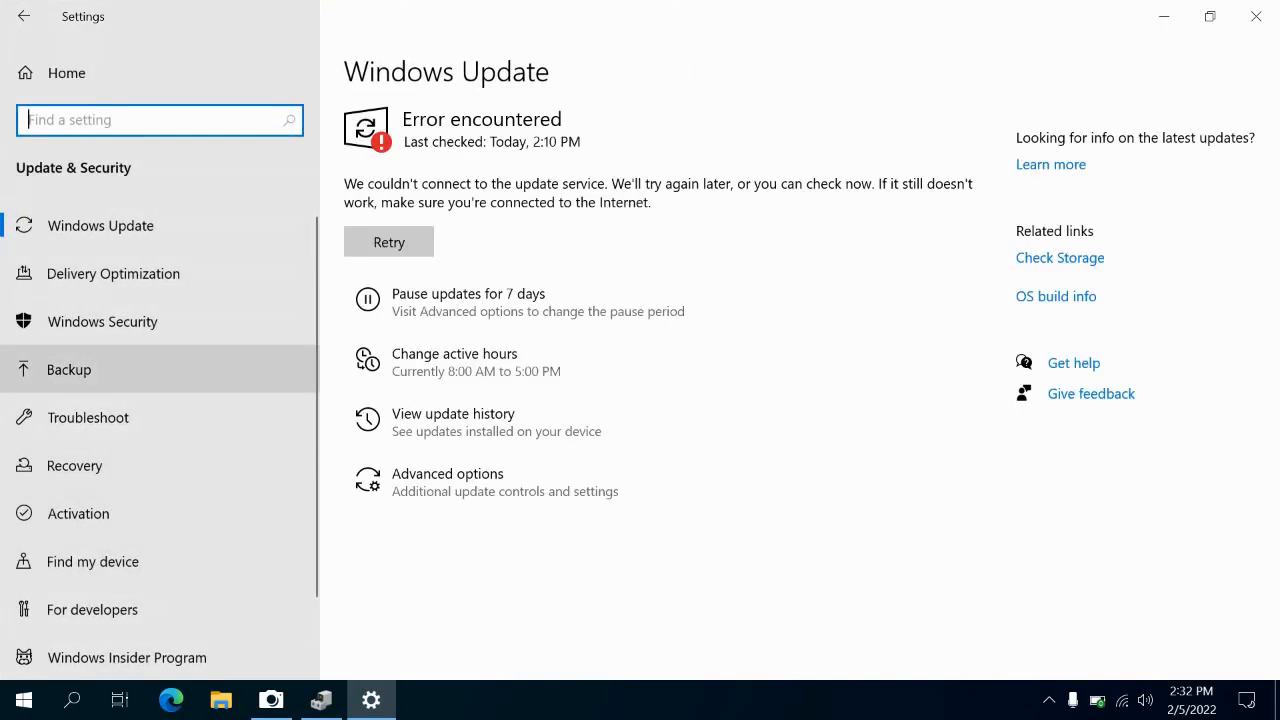
left_click(88, 417)
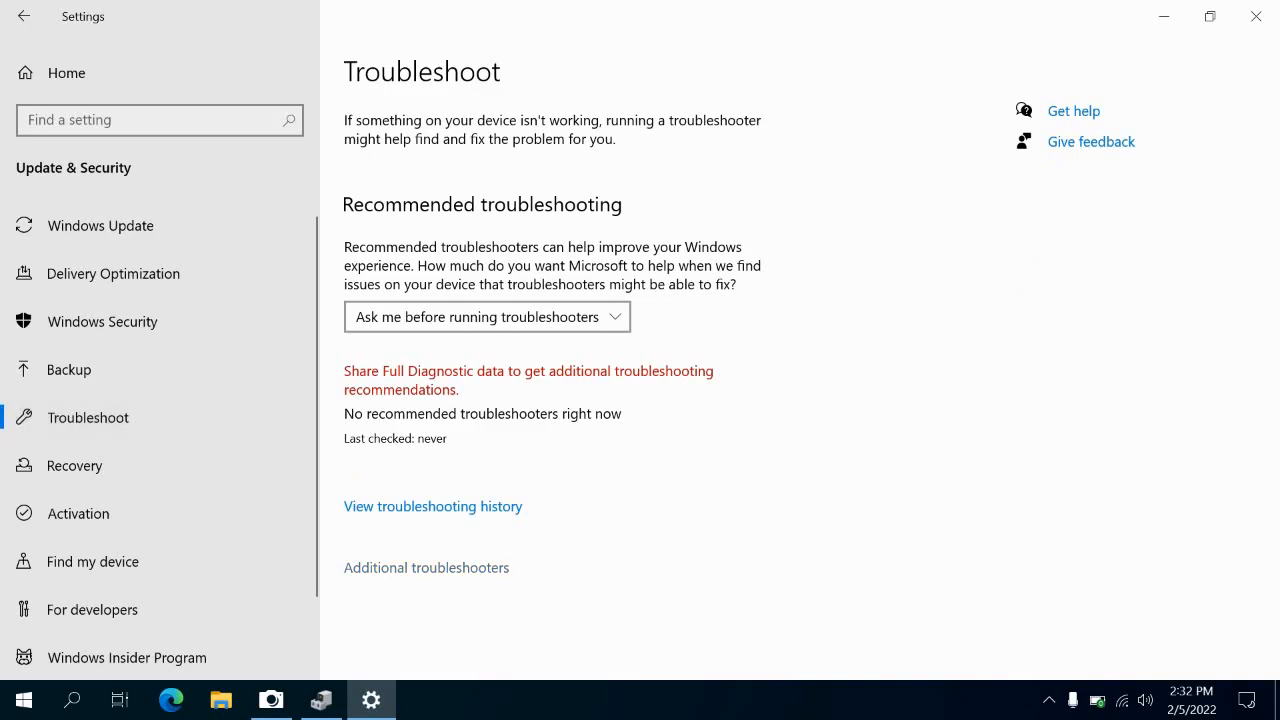
Step: Open Additional troubleshooters and select Windows Store Apps at the bottom
left_click(426, 567)
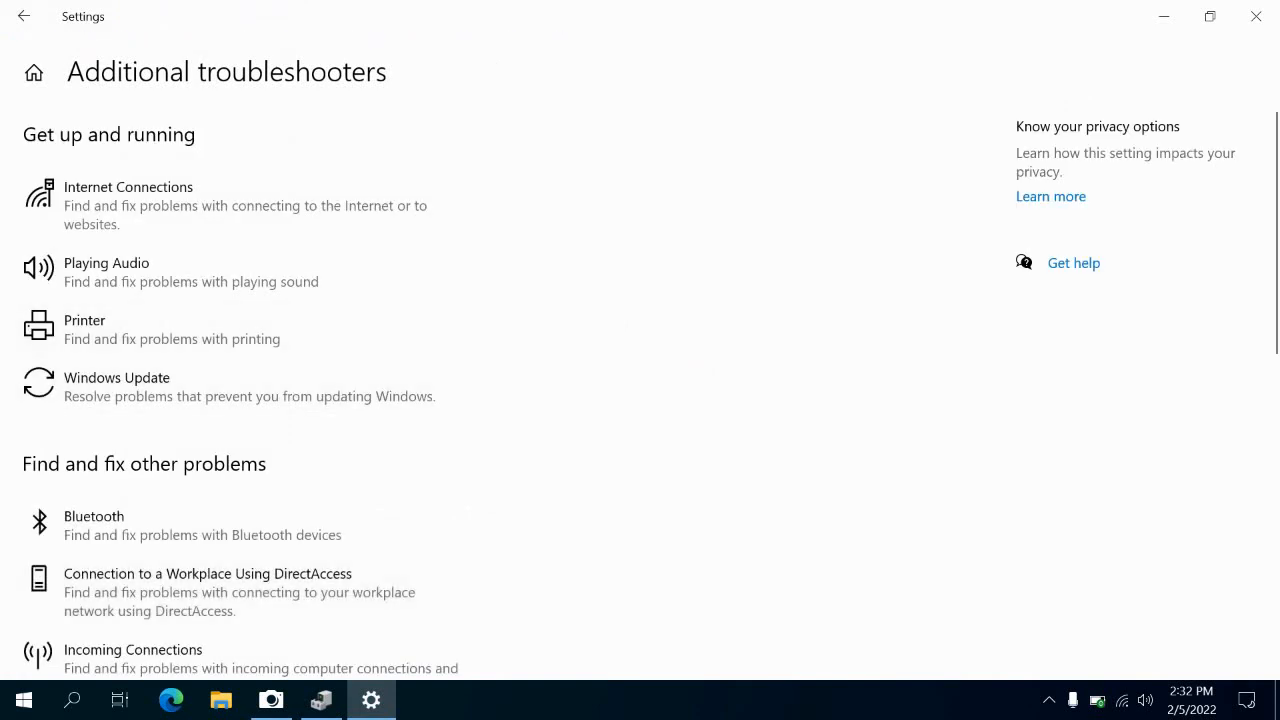
scroll("down", 3)
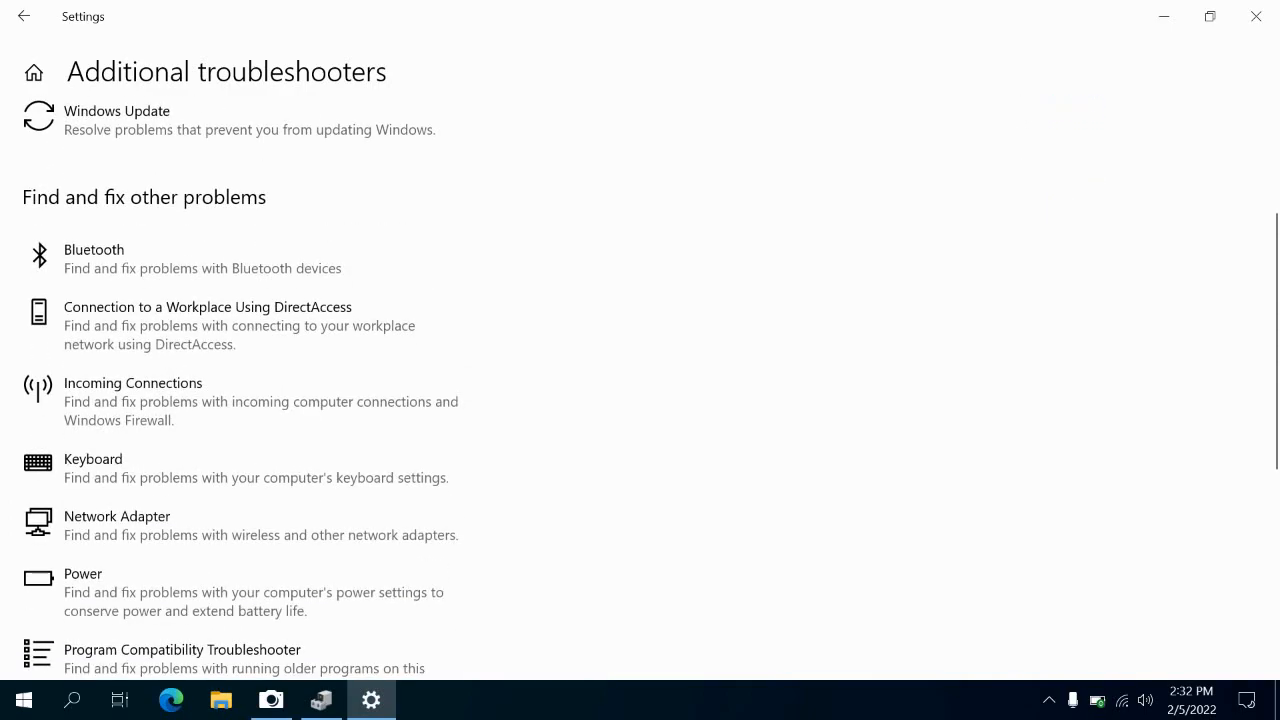
scroll("down", 3)
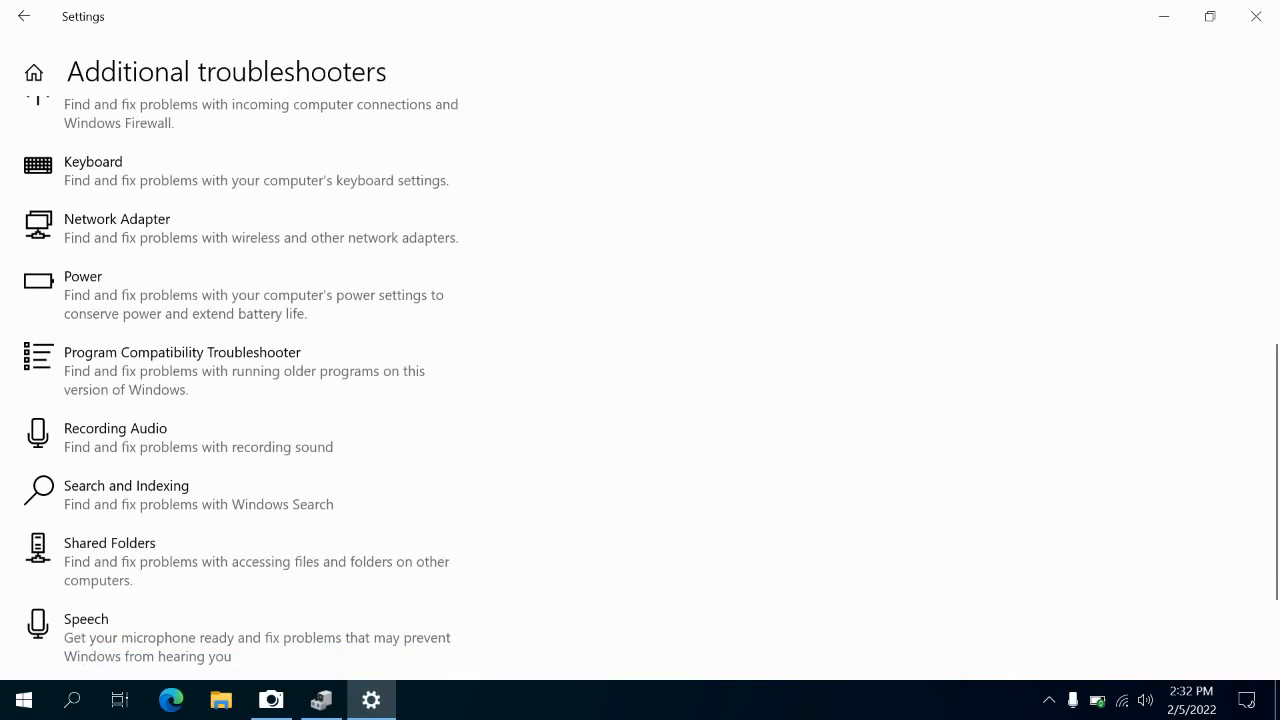
scroll("down", 3)
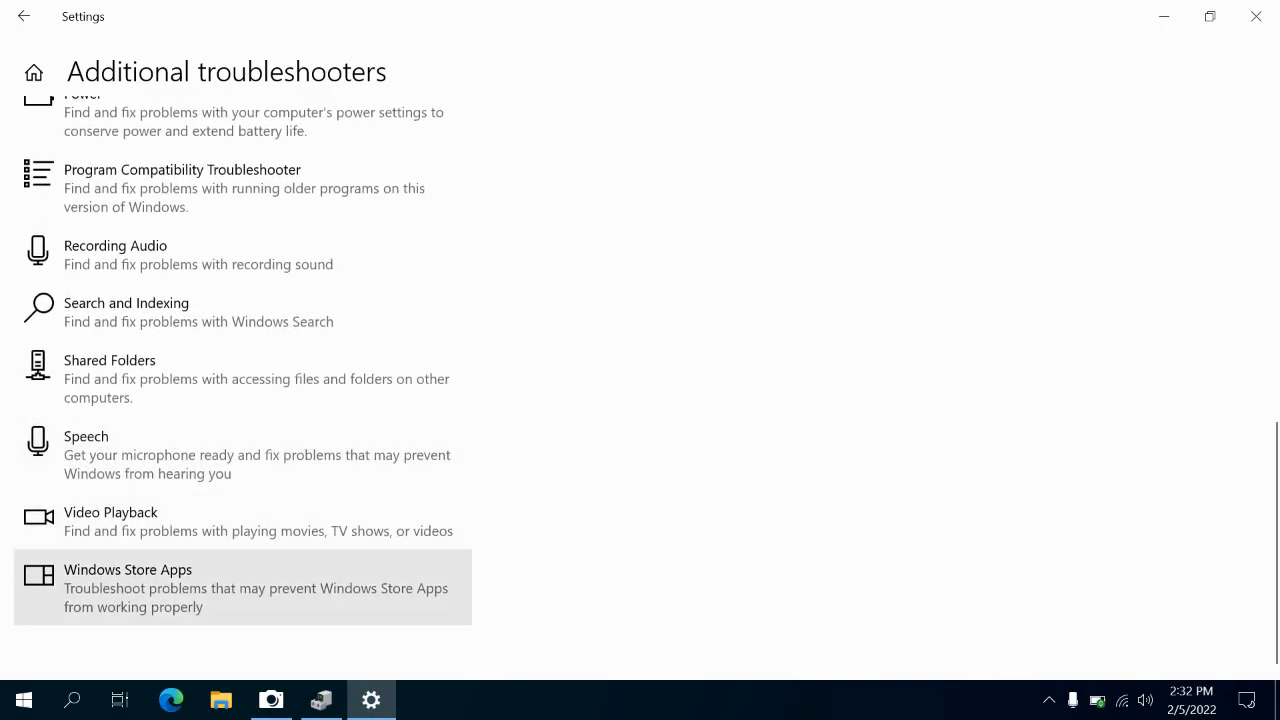
left_click(128, 587)
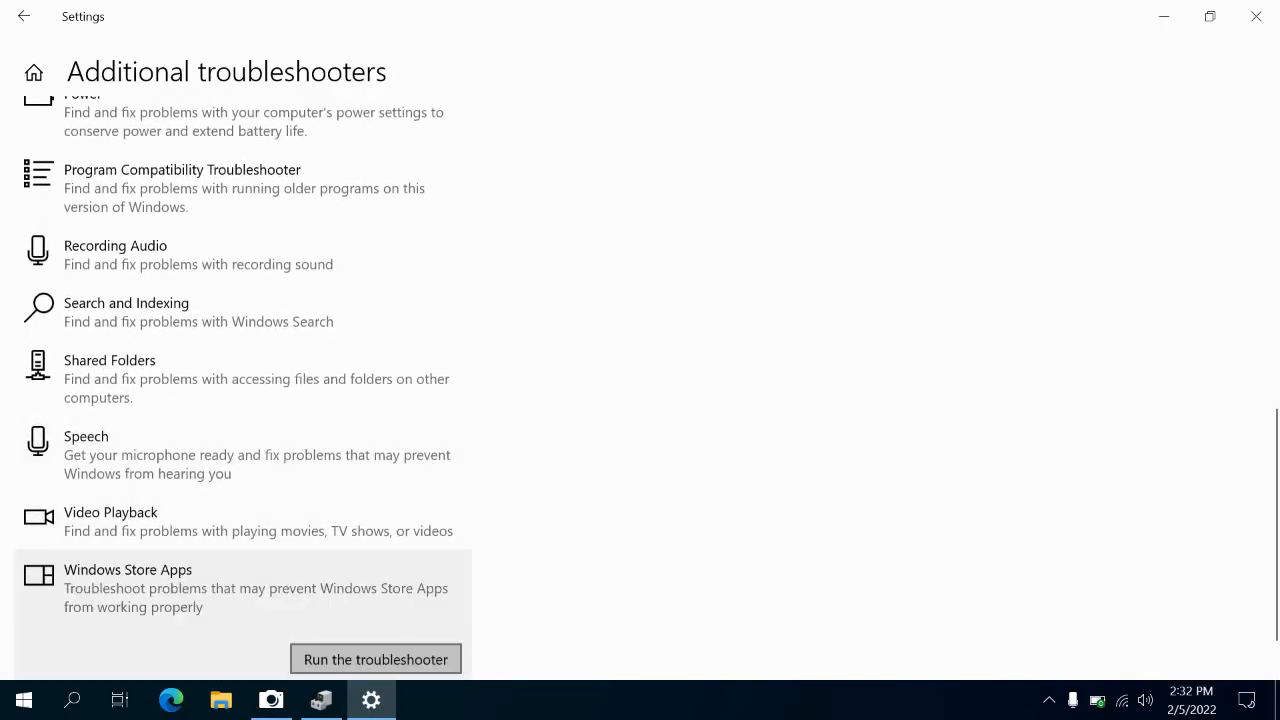
Step: Run the Windows Store Apps troubleshooter and review its 'couldn't identify the problem' result
left_click(375, 659)
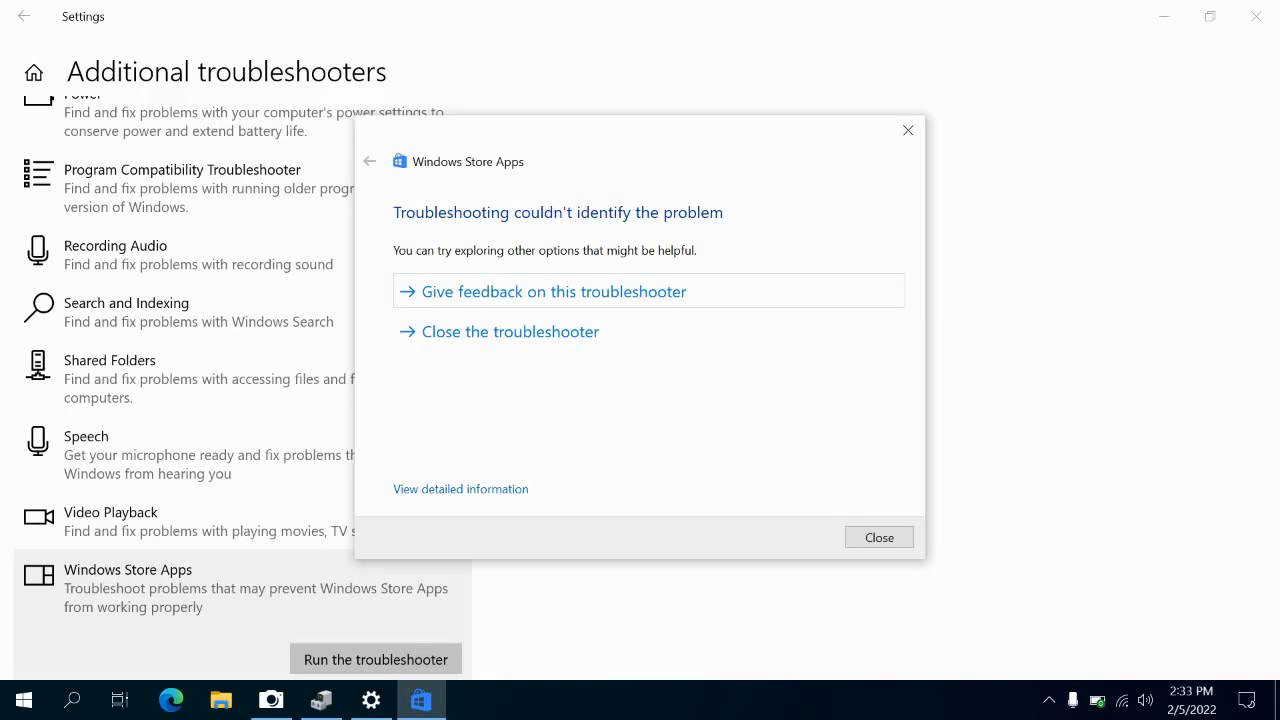
mouse_move(907, 130)
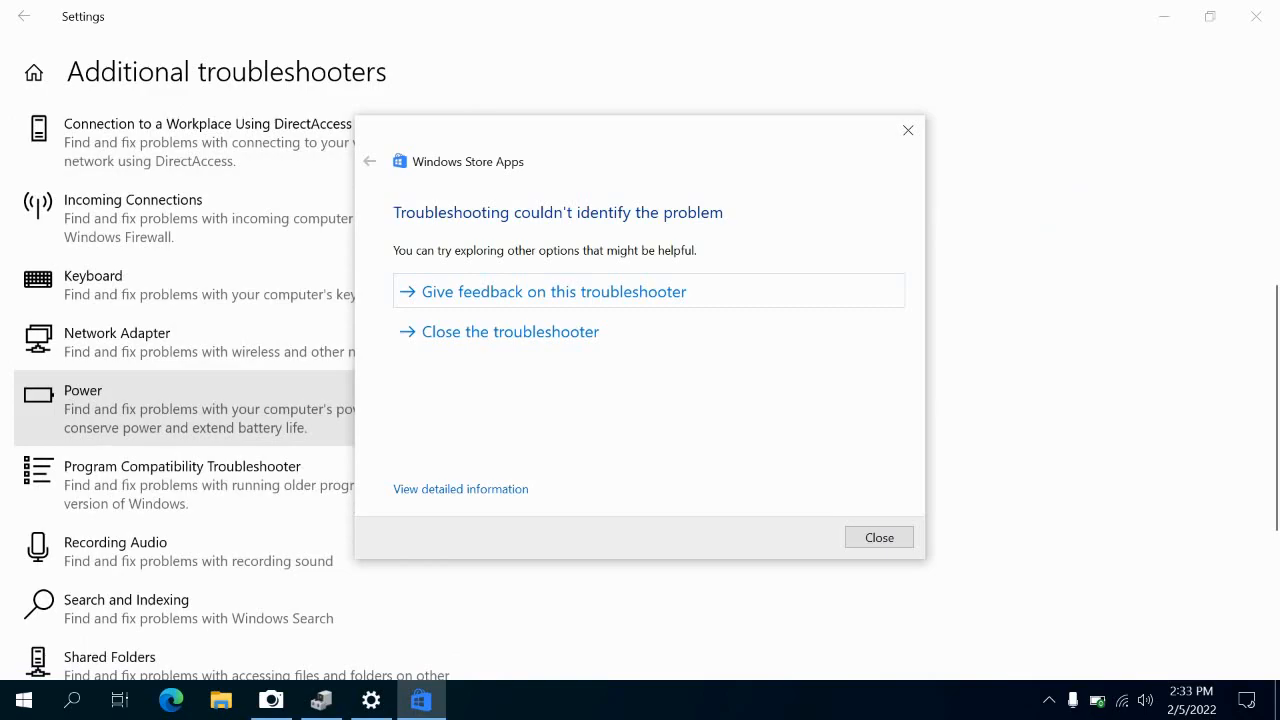
scroll("down", 3)
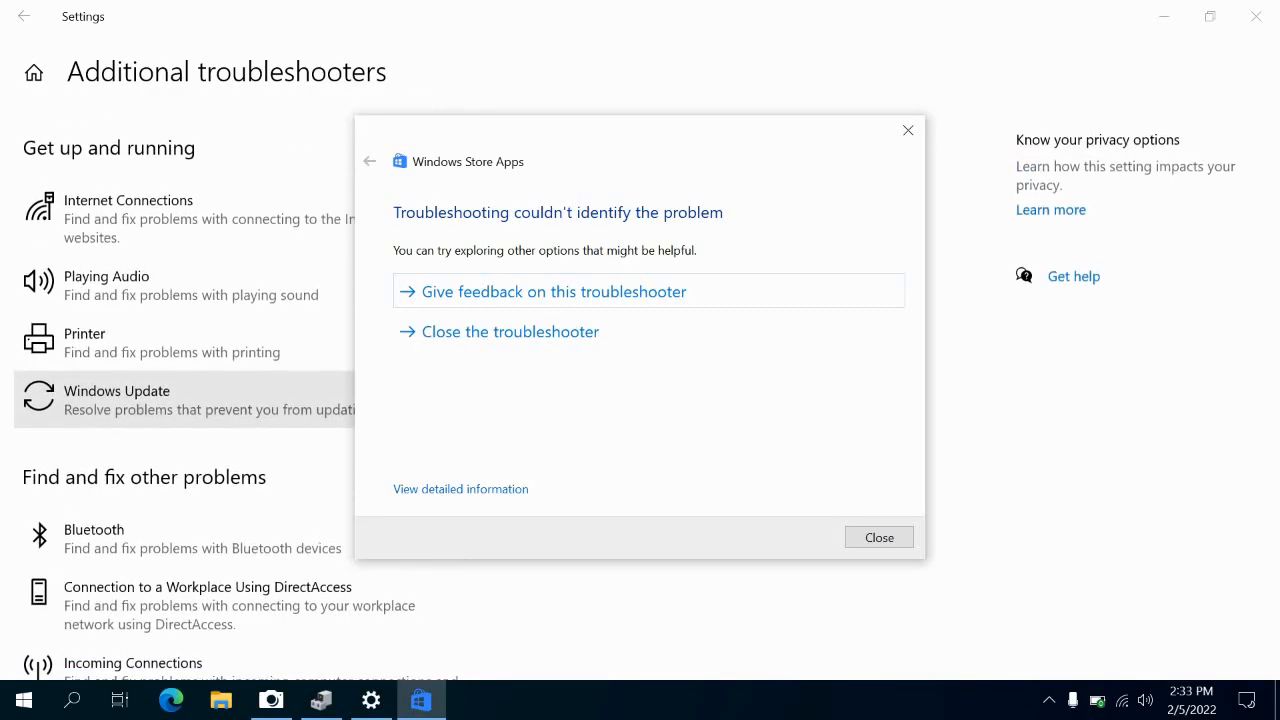
scroll("down", 3)
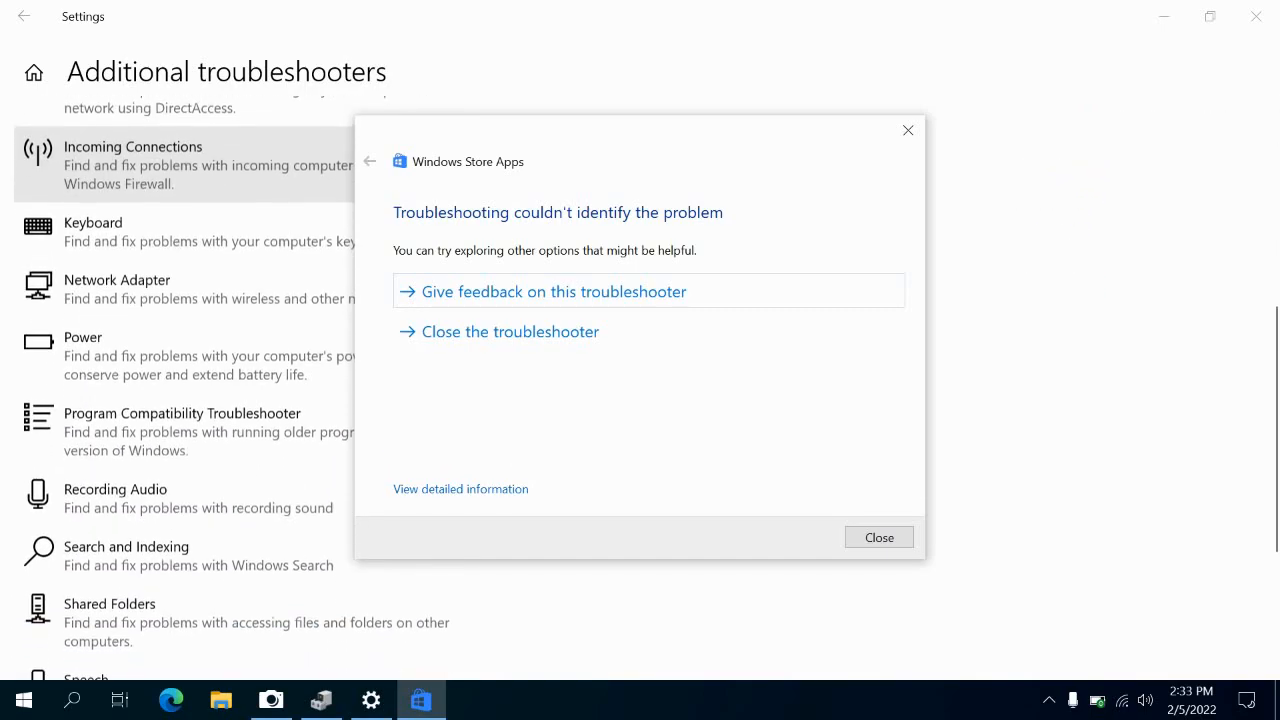
scroll("down", 3)
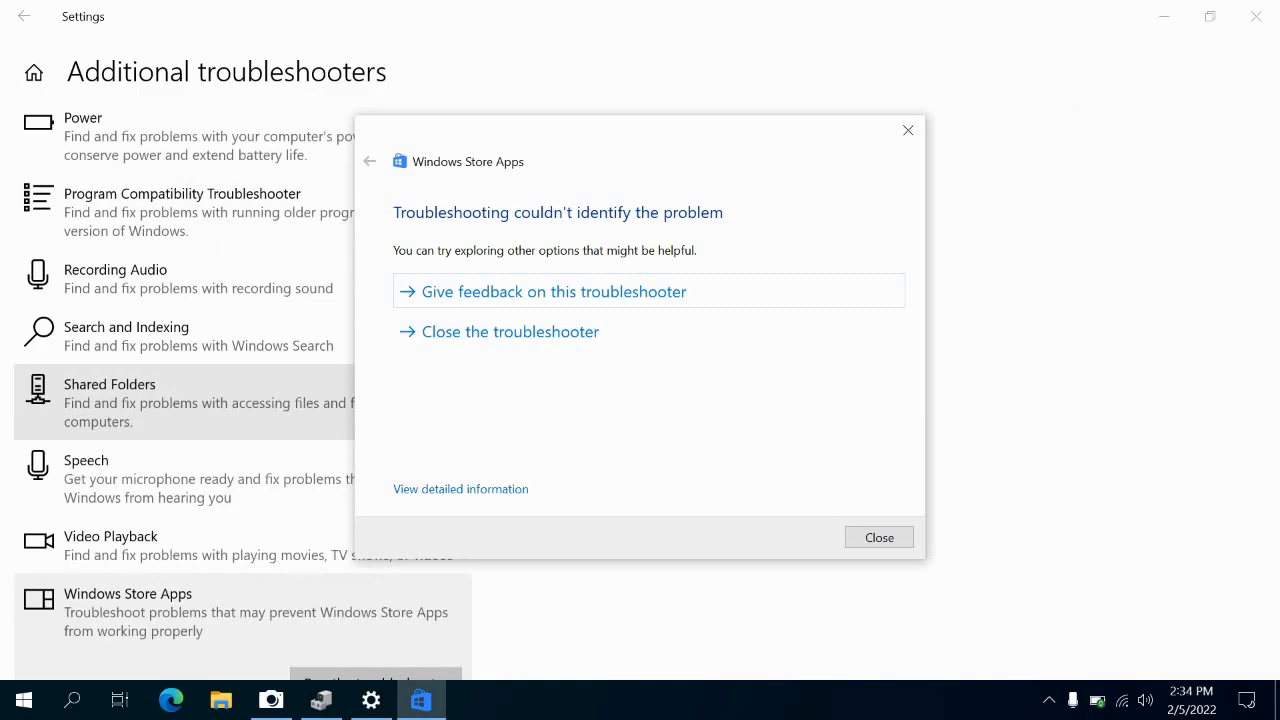